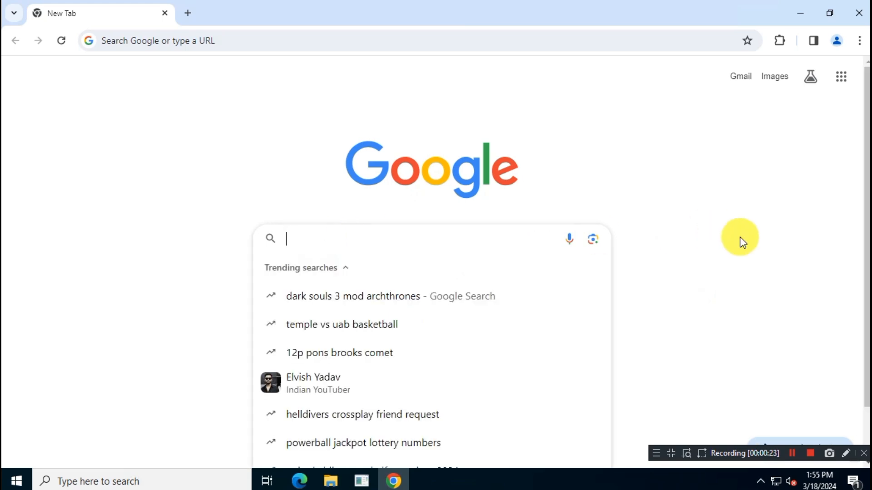
Search Google for 'Award VPN' and land on award-vpn.com from the top result
type("Award VPN")
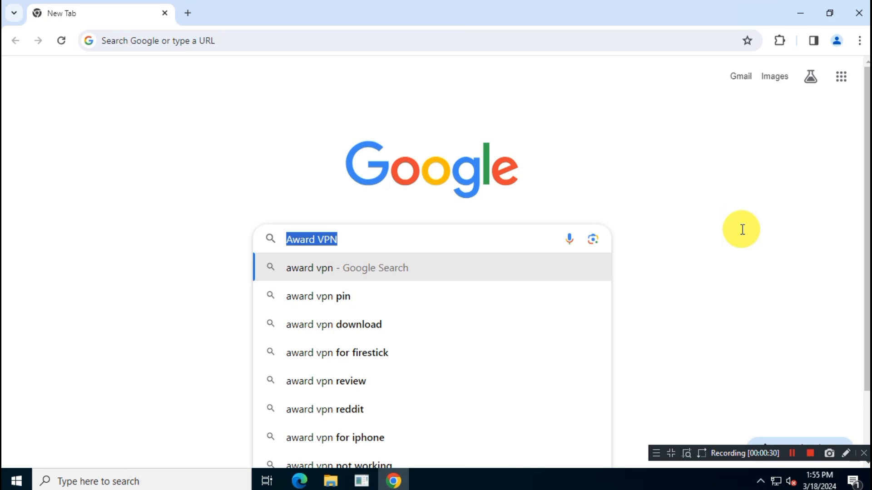
key("Return")
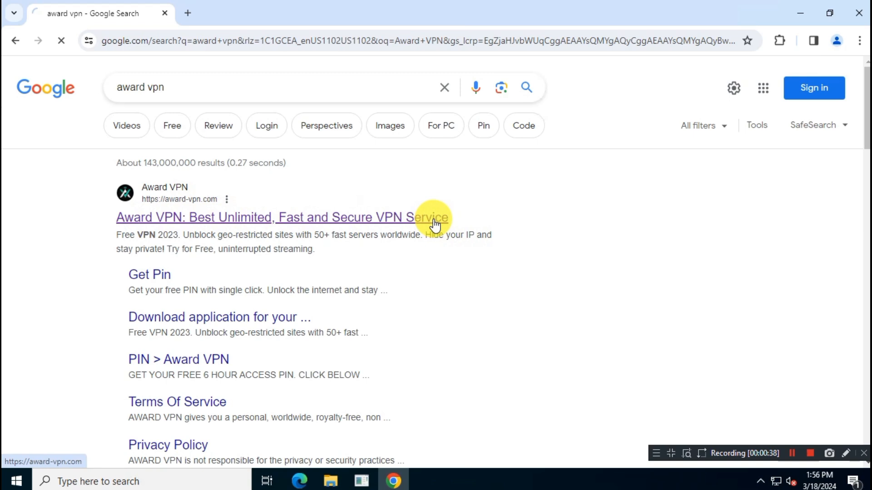
left_click(281, 217)
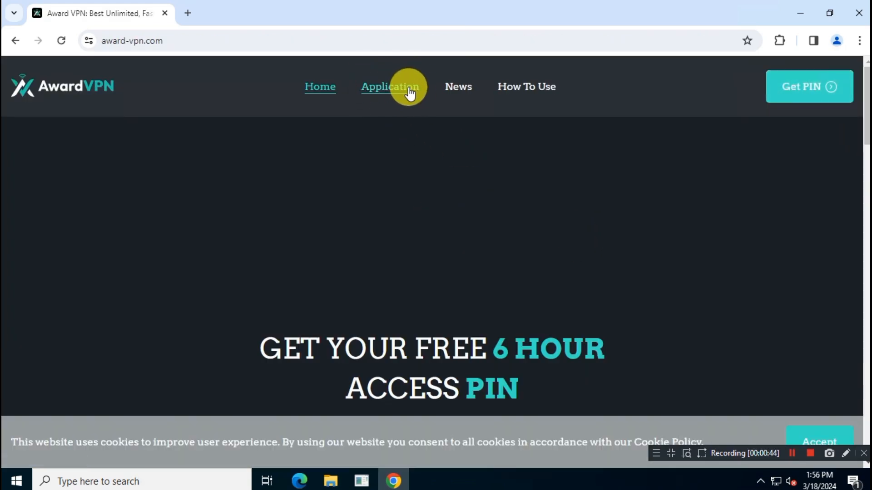
Download AwardVPN-Installer-v1.1.exe from the Application page and run it from Chrome's downloads
left_click(390, 87)
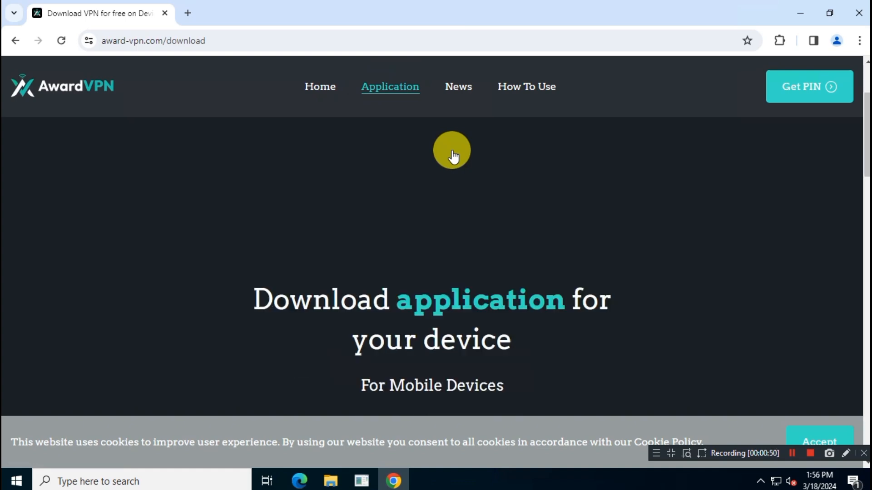
scroll("down", 3)
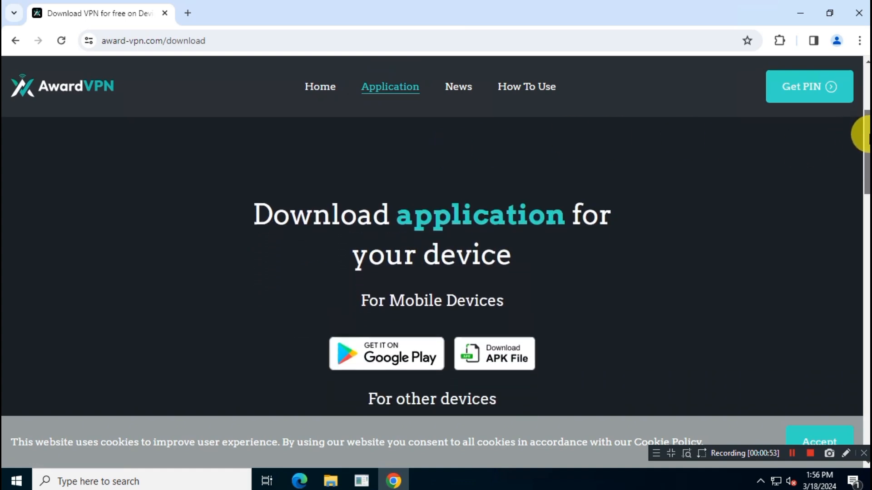
scroll("down", 3)
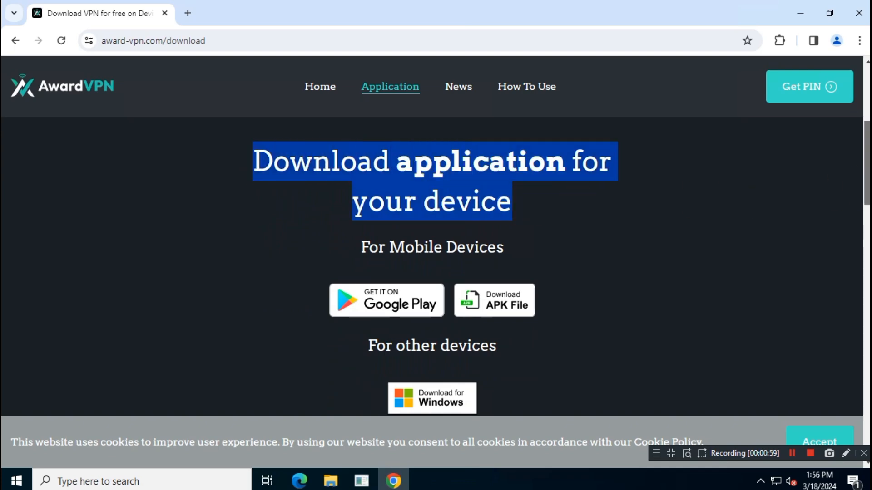
scroll("down", 3)
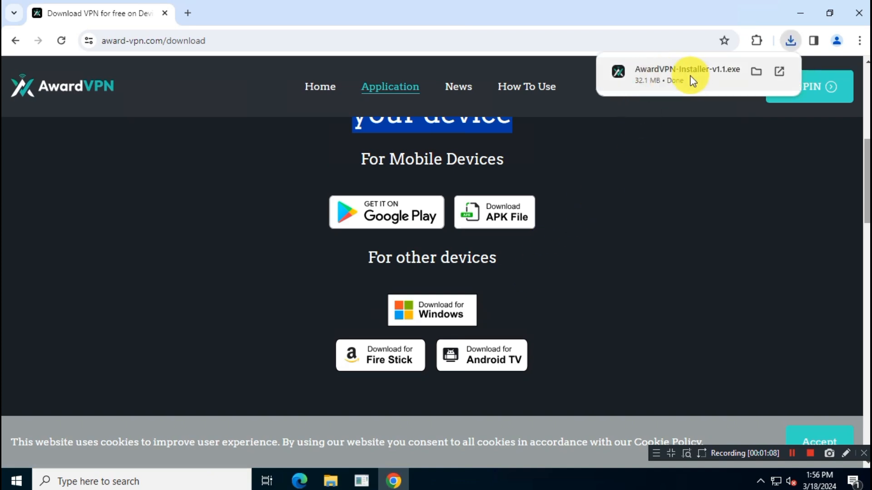
left_click(755, 71)
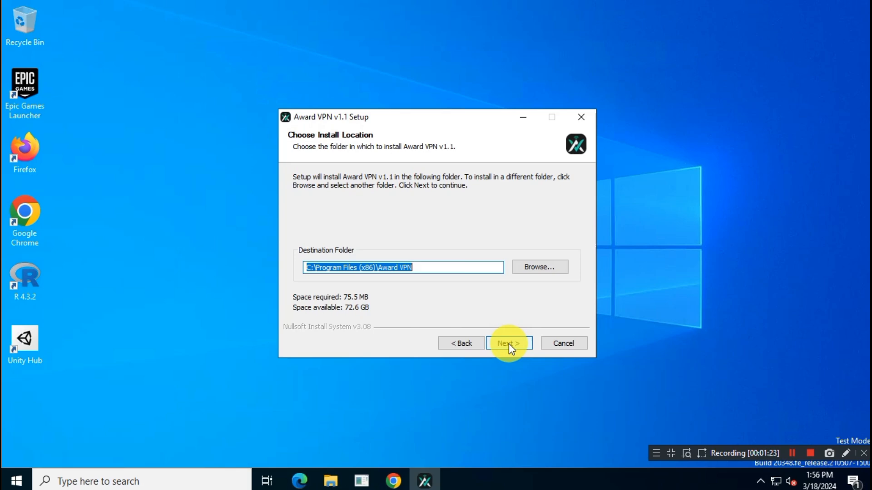
Install Award VPN v1.1 to the default folder and finish with 'Run Award VPN v1.1' checked
left_click(509, 344)
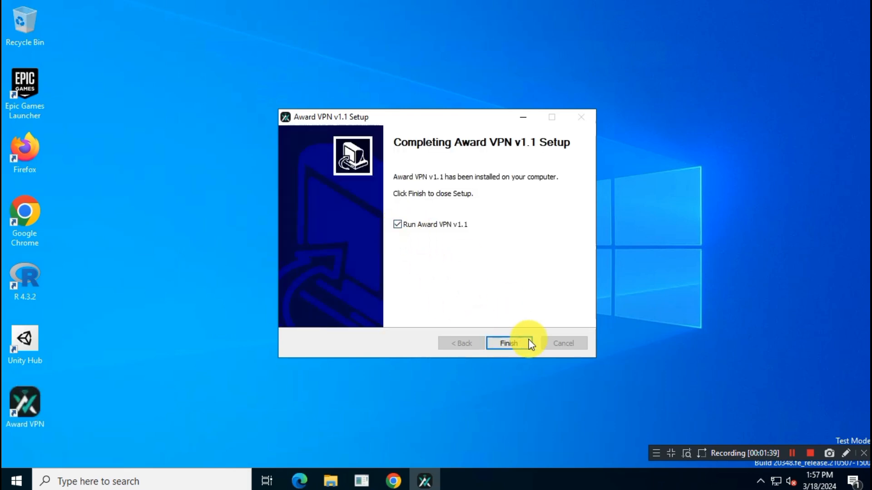
left_click(507, 343)
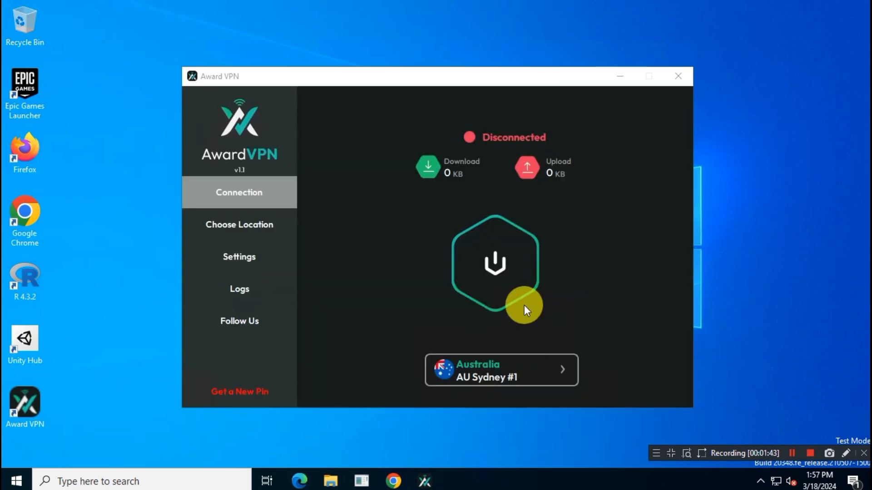
mouse_move(545, 323)
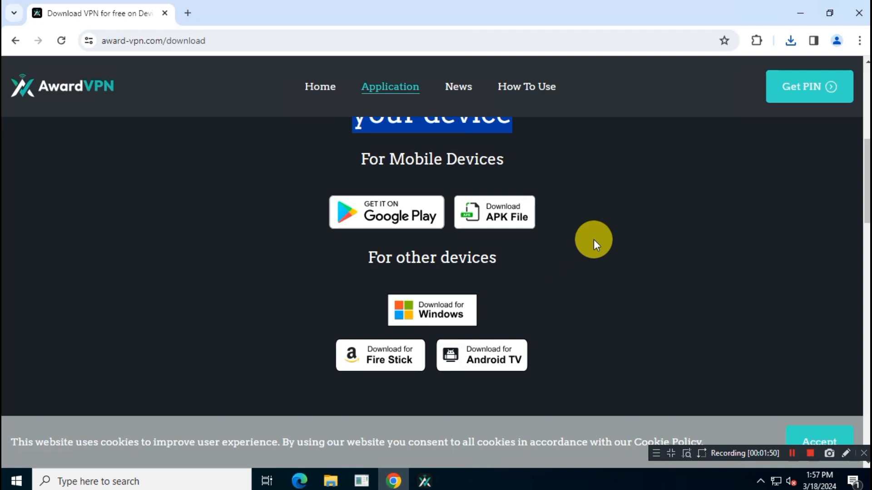
mouse_move(773, 94)
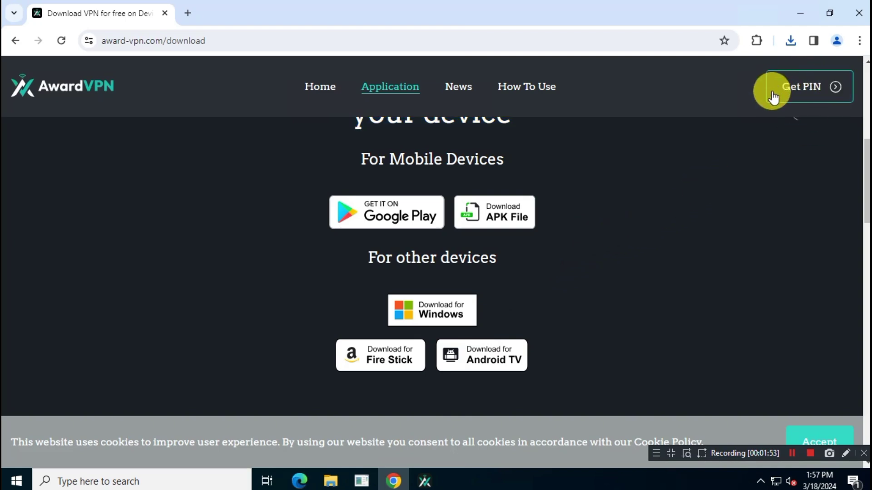
mouse_move(757, 184)
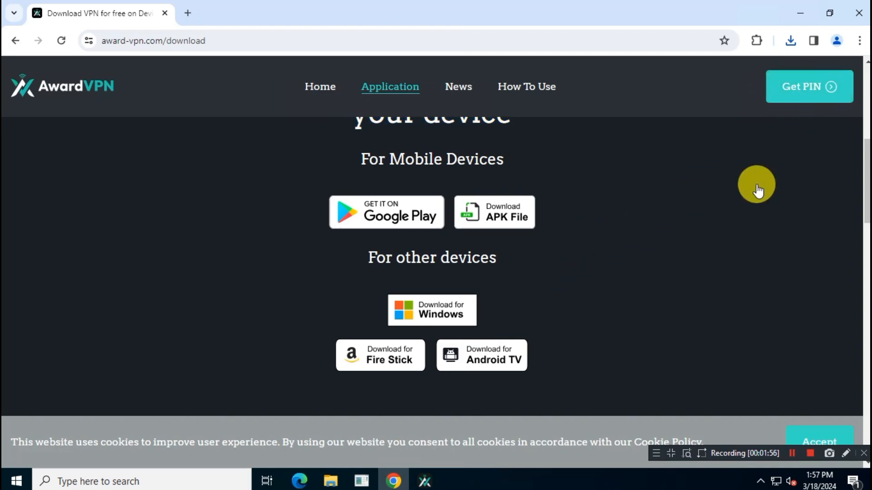
Generate a free access PIN on the site's Get PIN page
left_click(808, 86)
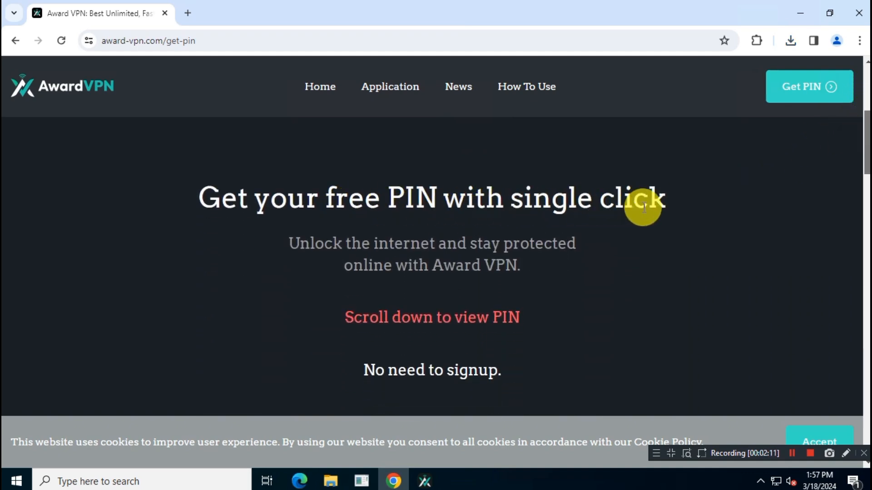
mouse_move(359, 320)
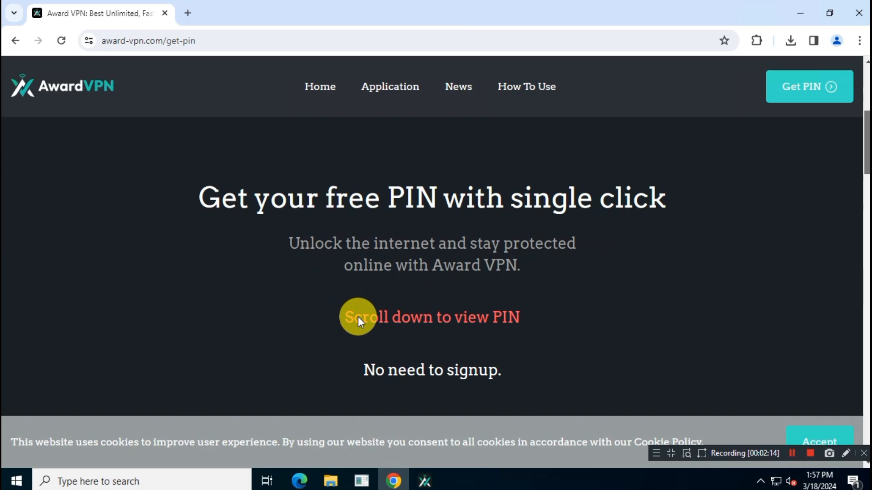
scroll("down", 3)
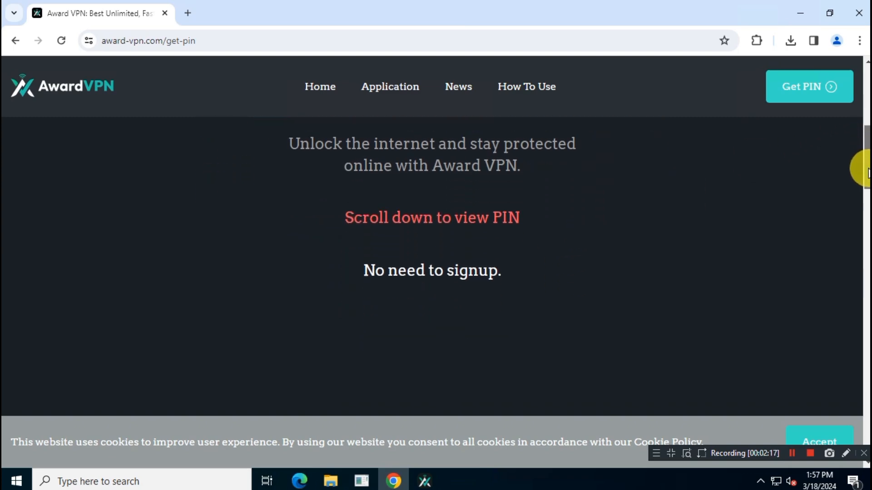
scroll("down", 3)
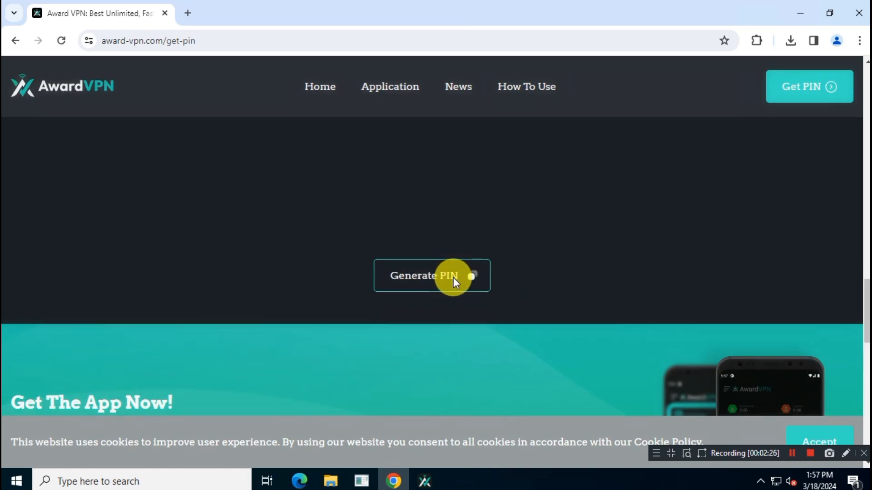
left_click(432, 275)
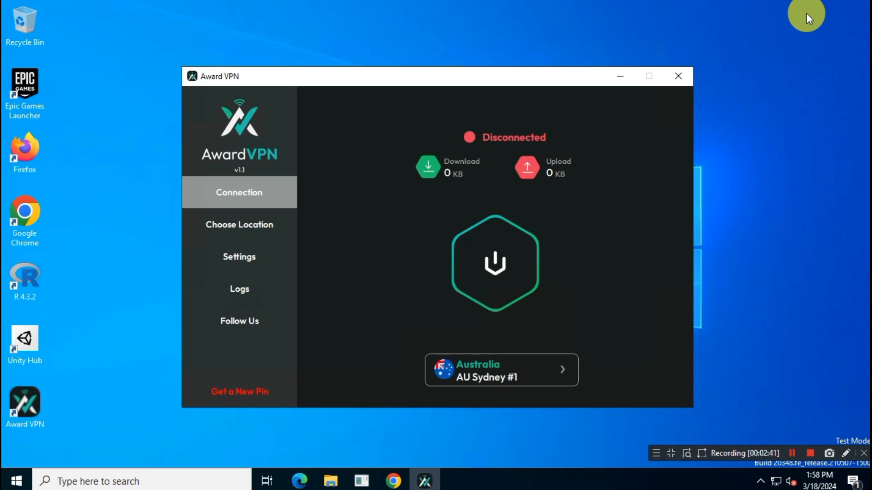
Pick Ireland #1 from the server locations list after first trying Latvia #1
left_click(239, 225)
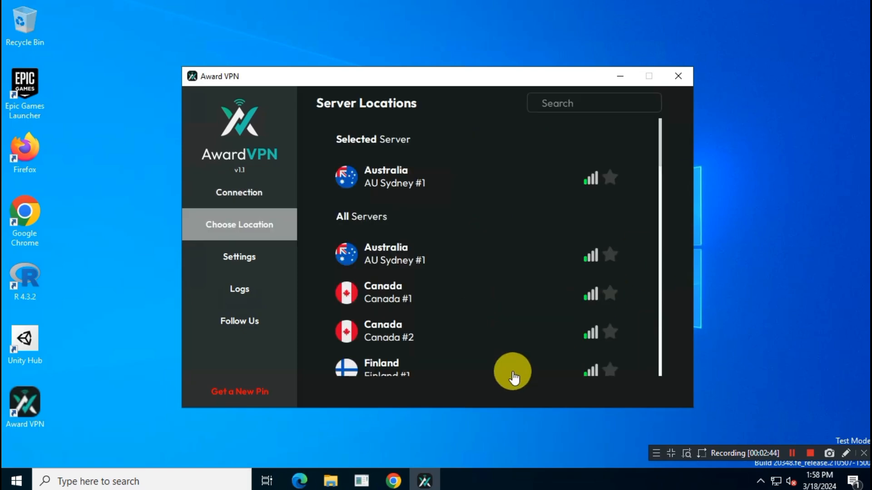
scroll("down", 3)
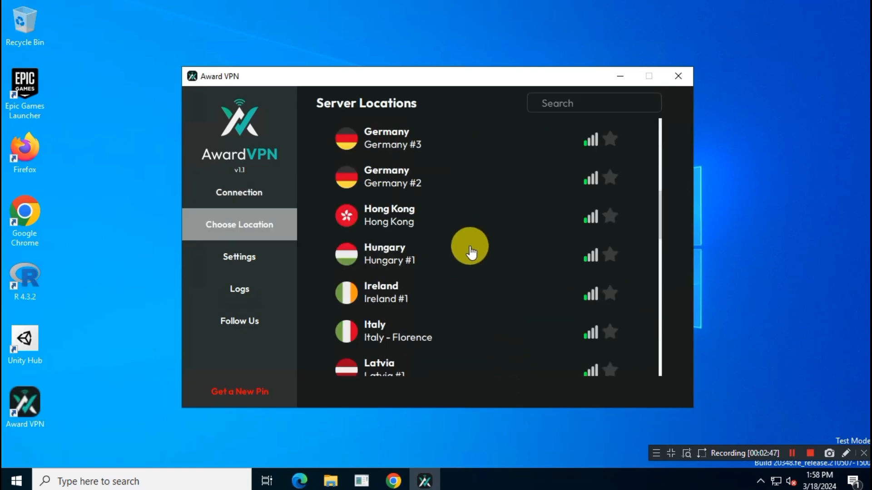
mouse_move(437, 294)
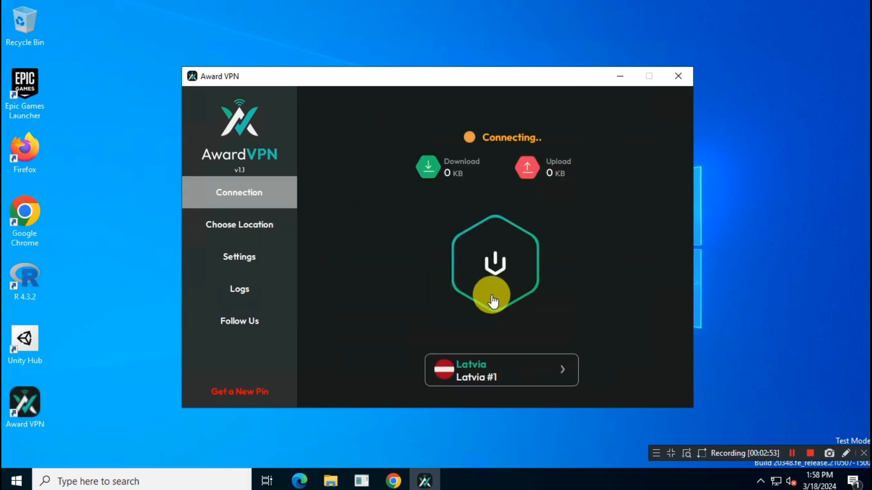
left_click(239, 224)
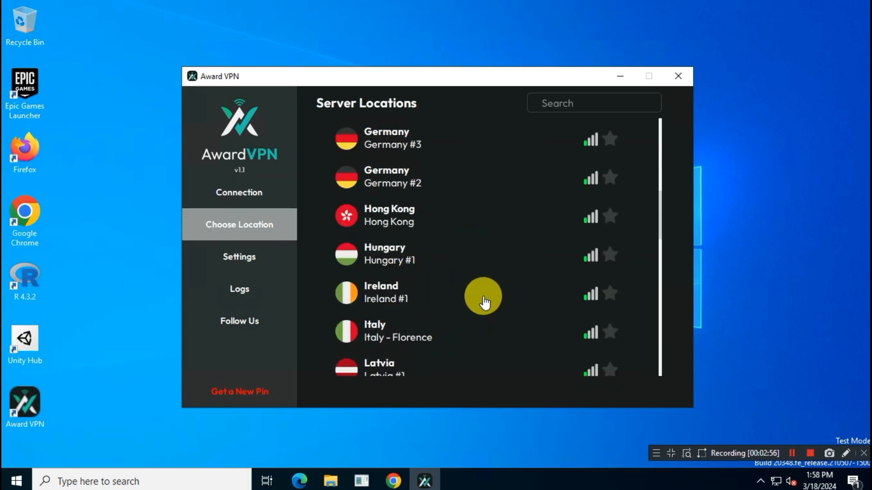
left_click(386, 292)
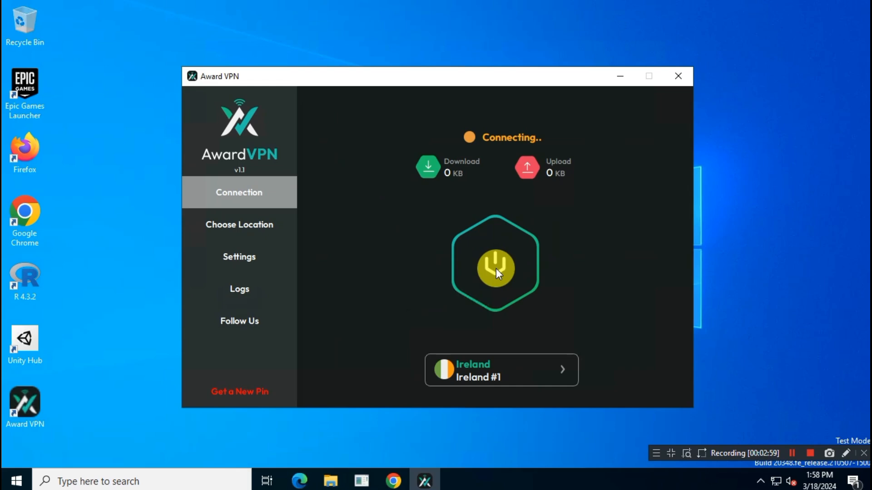
Paste the free PIN into the Enter Pin field and continue until connected to Ireland #1
left_click(494, 264)
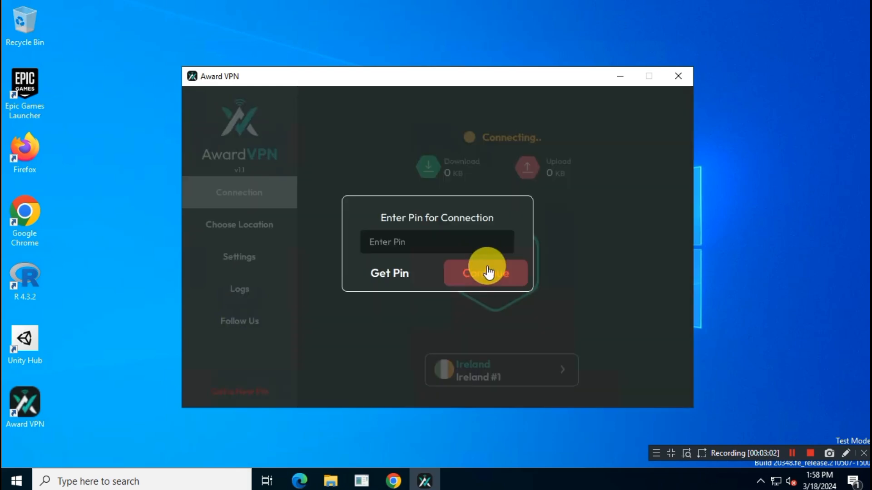
right_click(423, 242)
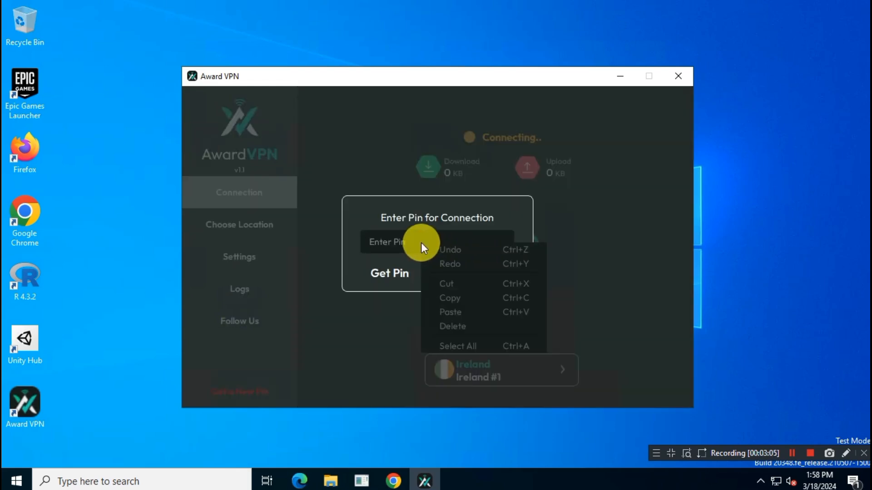
left_click(450, 311)
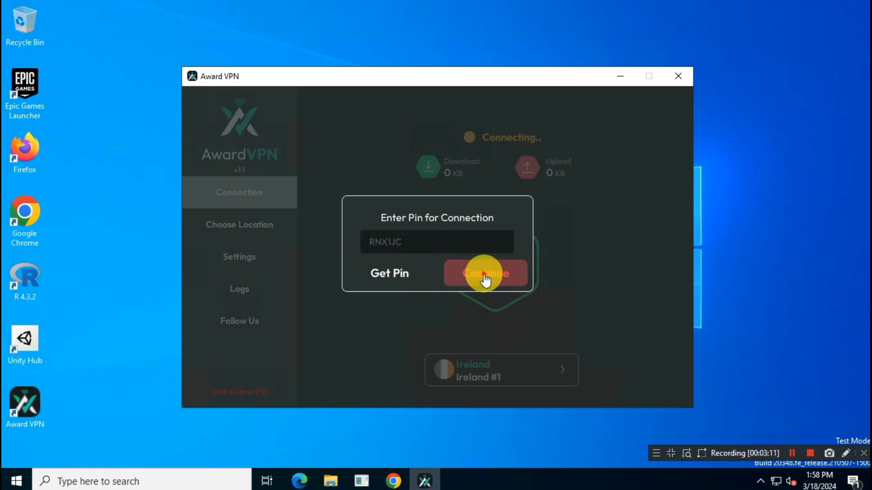
left_click(485, 273)
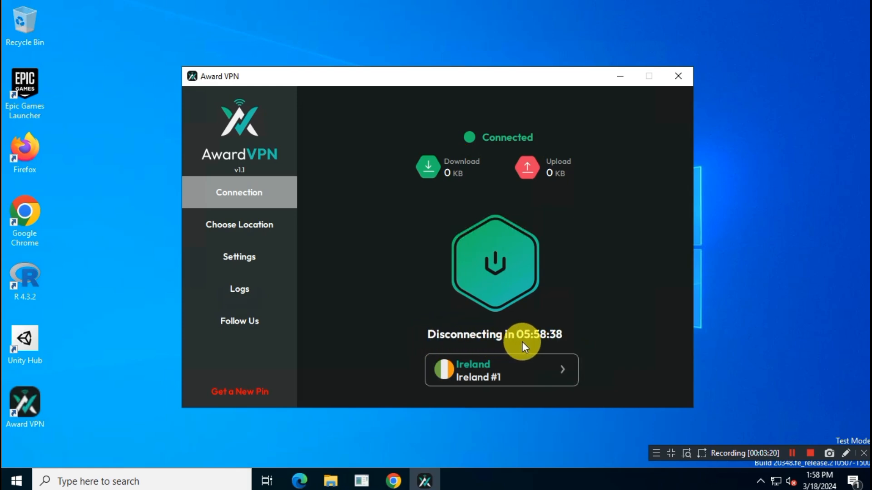
mouse_move(623, 281)
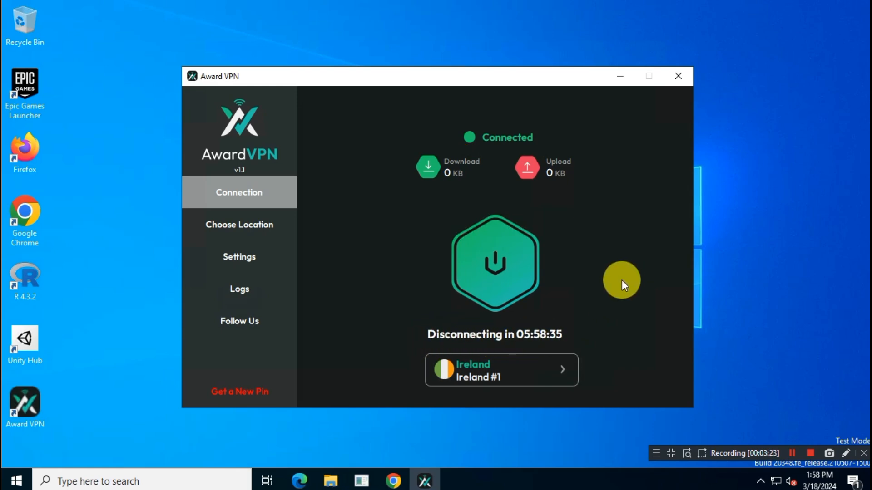
mouse_move(407, 435)
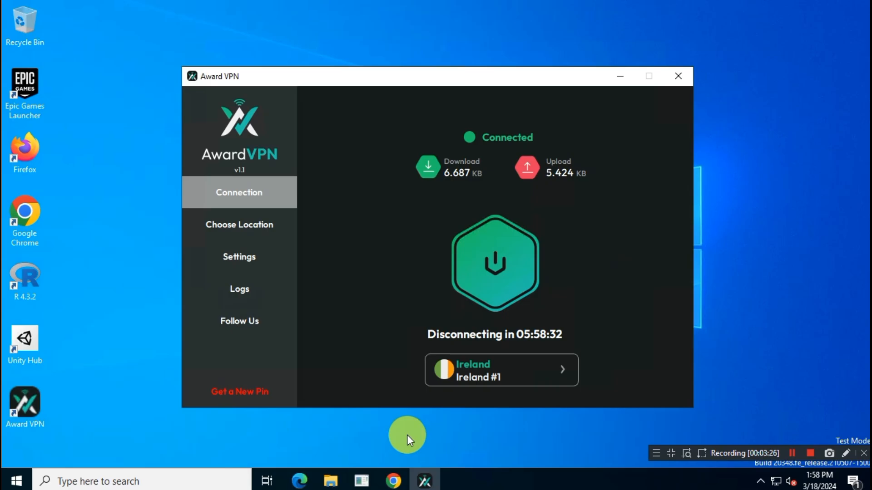
left_click(239, 393)
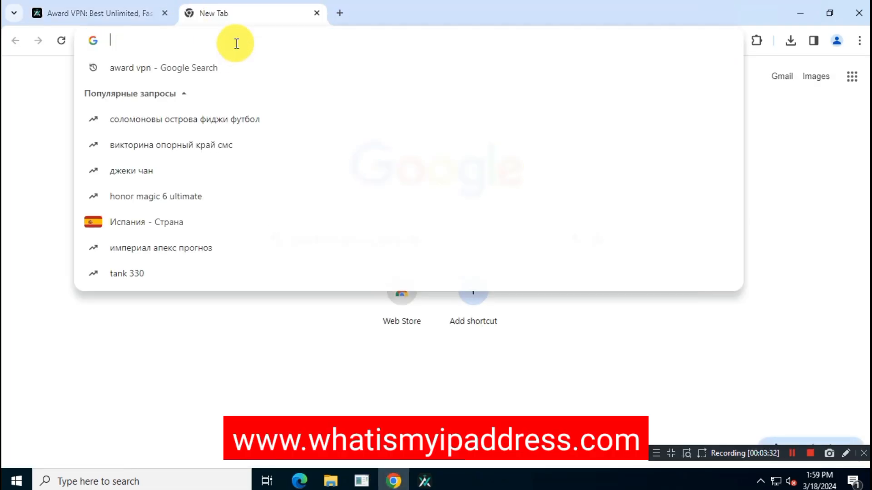
Visit whatismyipaddress.com and confirm the public IP reports Dublin, Ireland
type("whatismyipaddress")
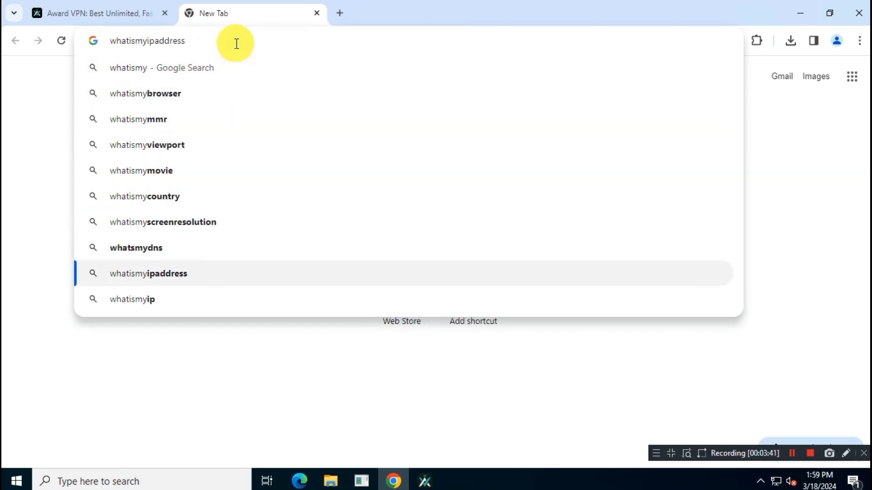
type(".com")
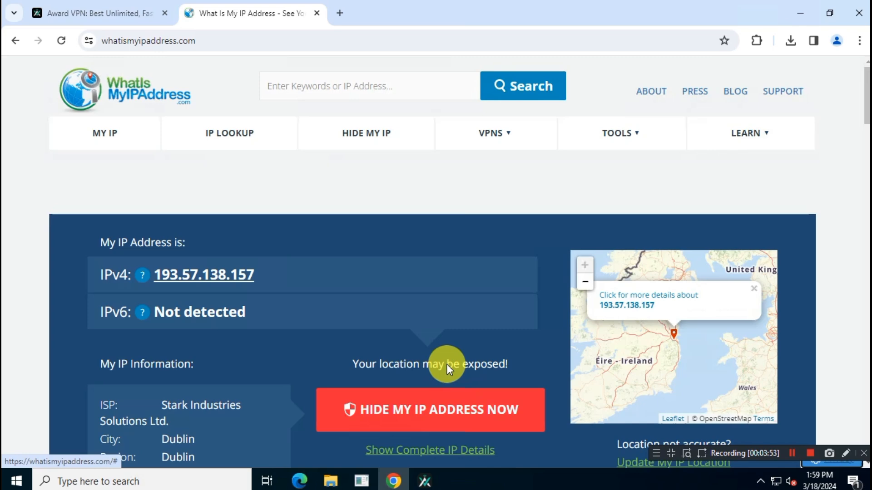
scroll("down", 3)
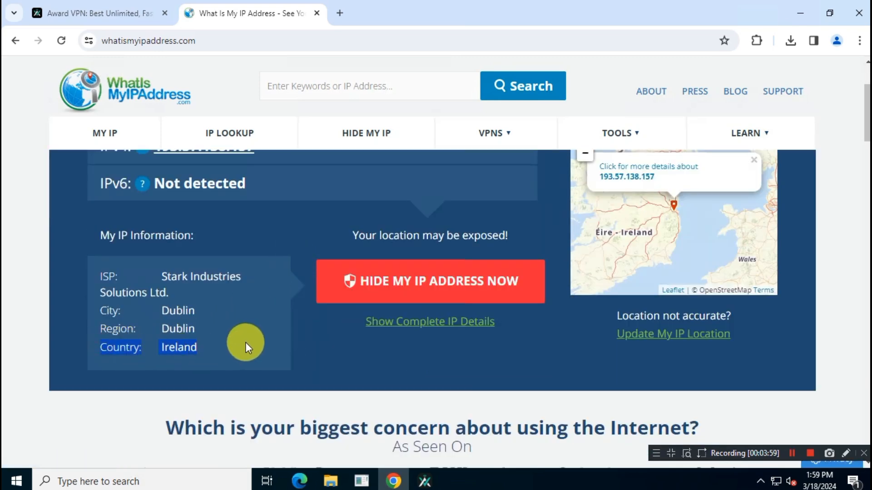
scroll("up", 3)
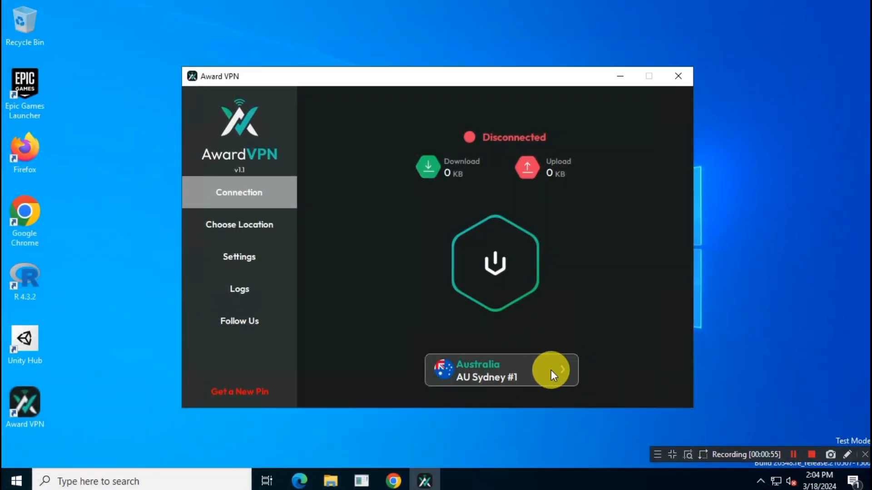
Choose USA-Missouri #3 under United States in the Server Locations list
left_click(238, 224)
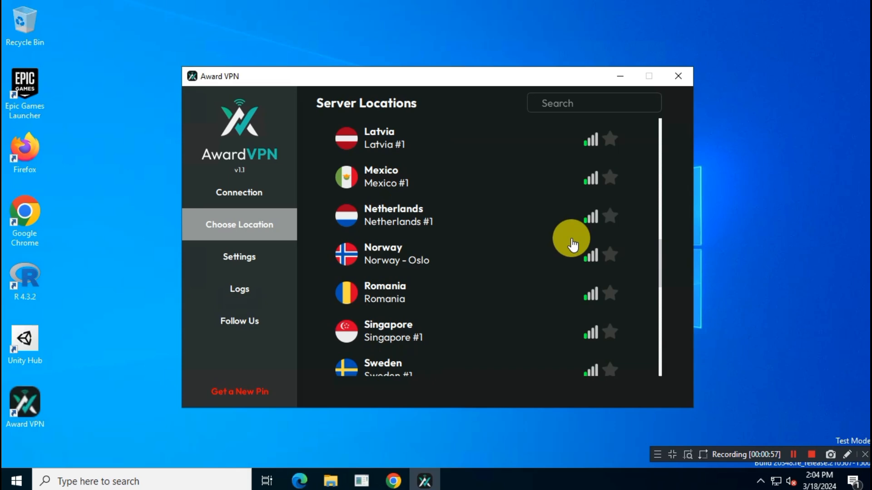
scroll("up", 3)
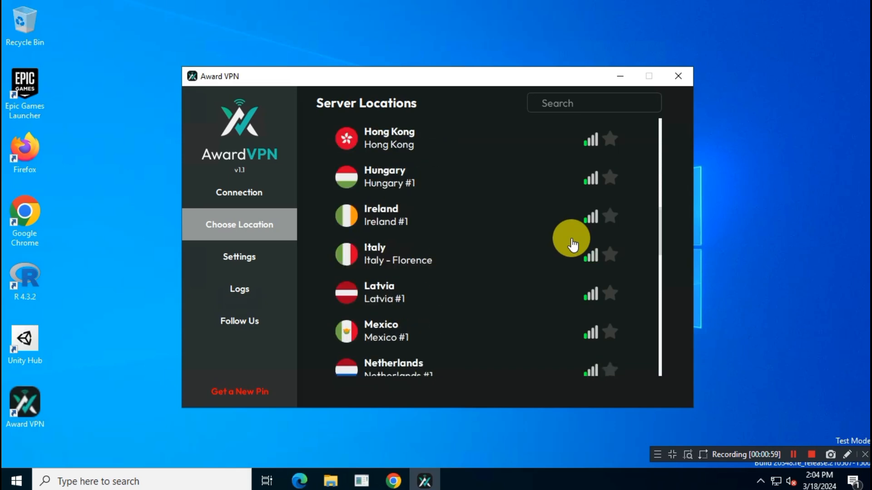
scroll("down", 3)
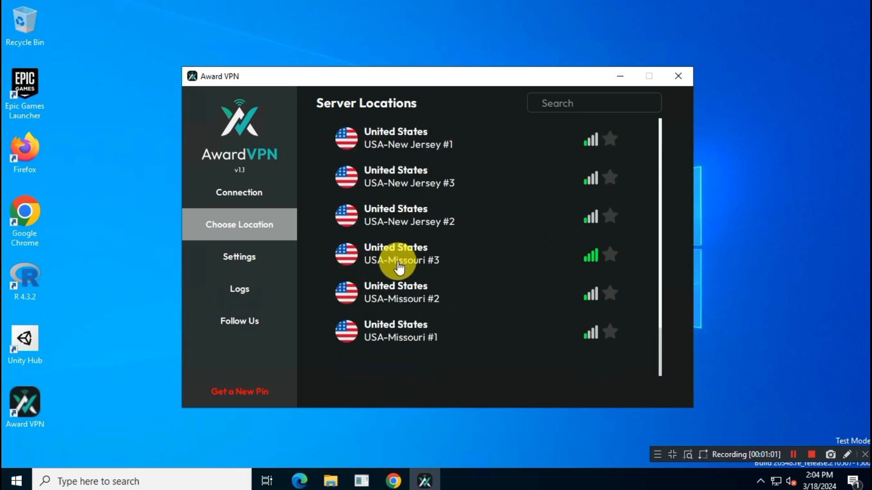
left_click(400, 255)
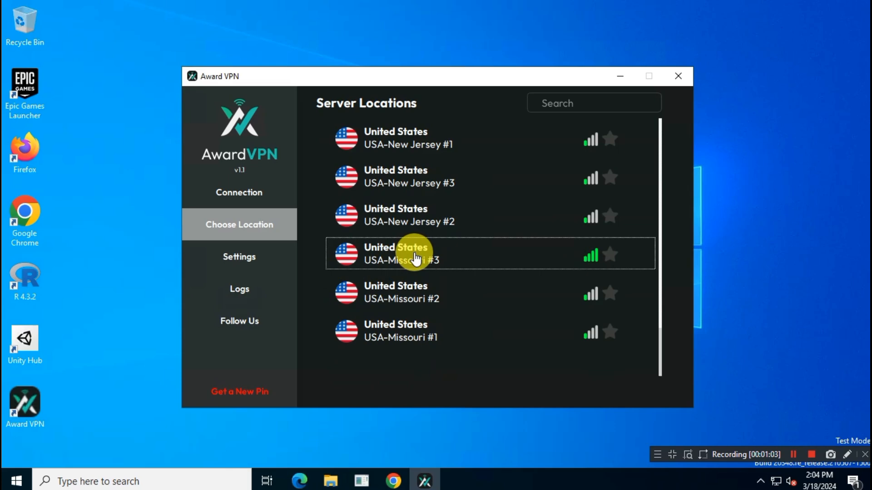
left_click(414, 254)
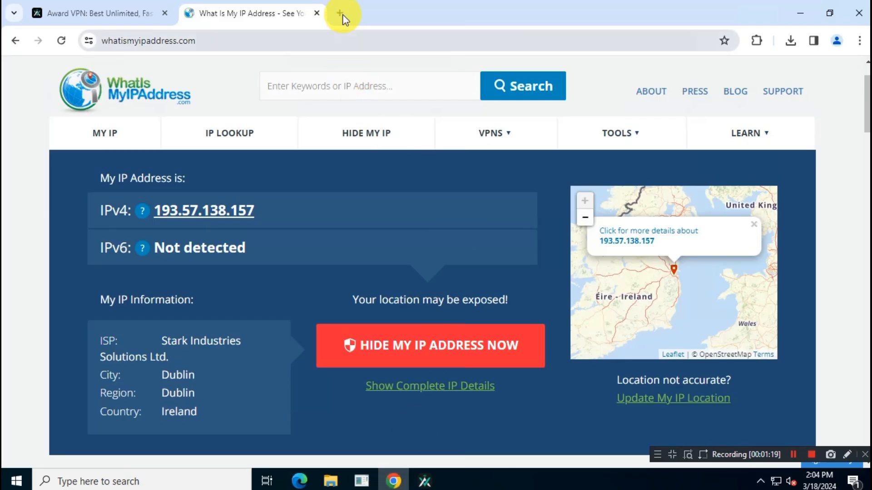
Search 'dns leak test' in a new tab and land on dnsleaktest.com
left_click(338, 12)
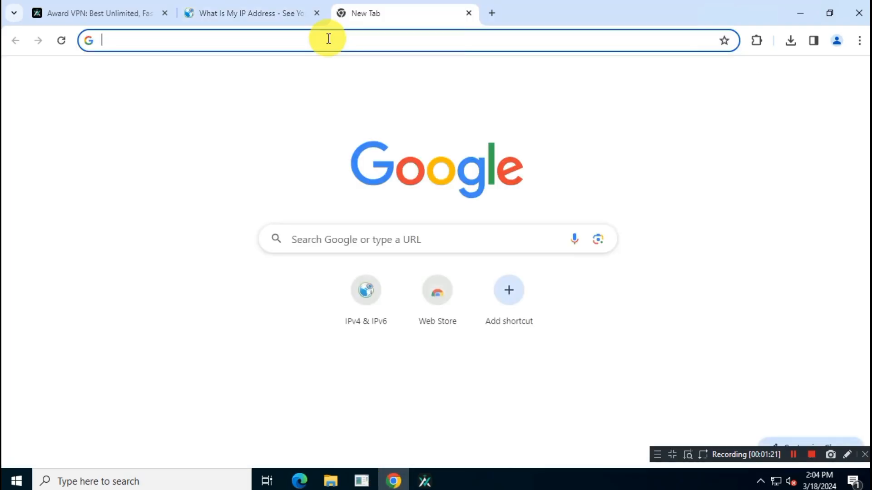
type("dns leak test")
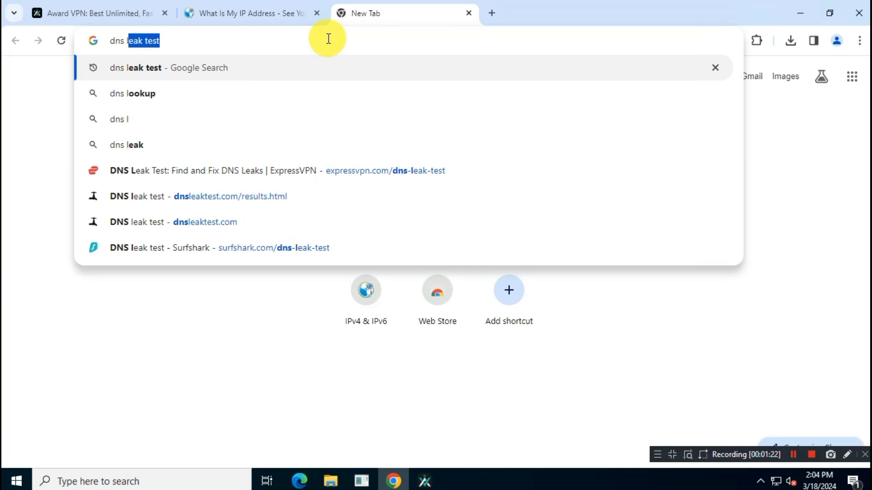
key("Return")
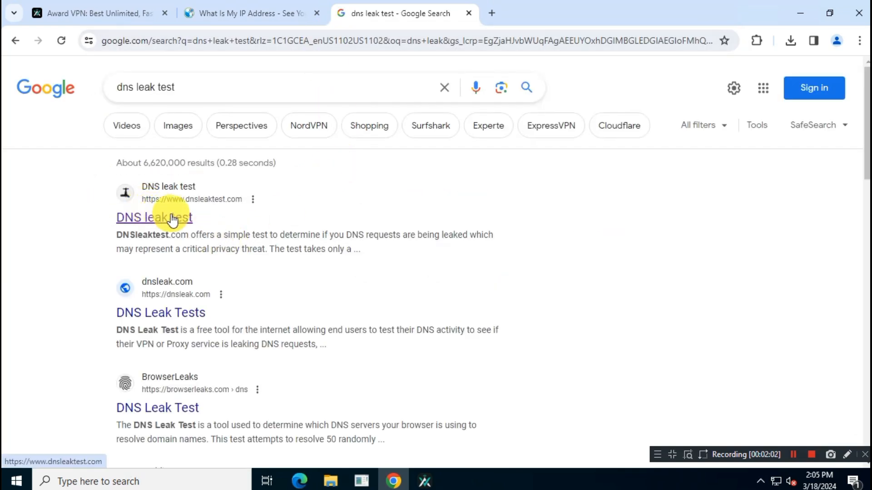
left_click(155, 217)
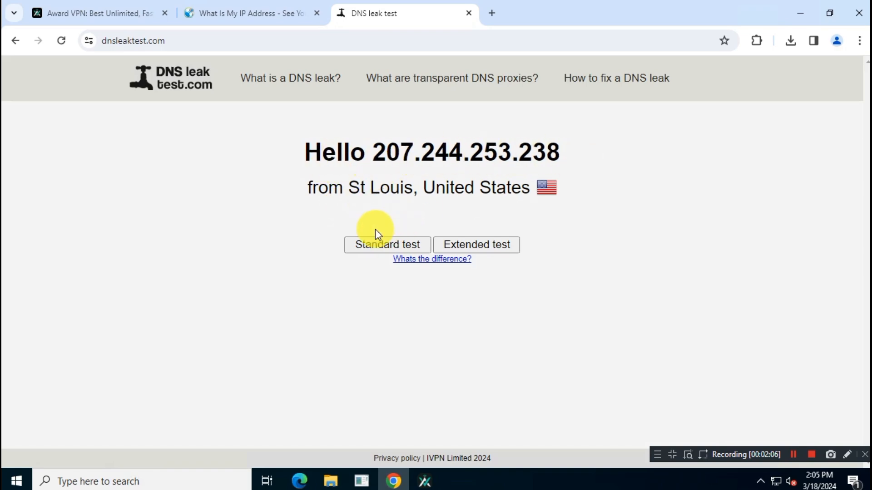
Run the Standard test and see four Cloudflare DNS servers in Chicago and St Louis, United States
left_click(387, 244)
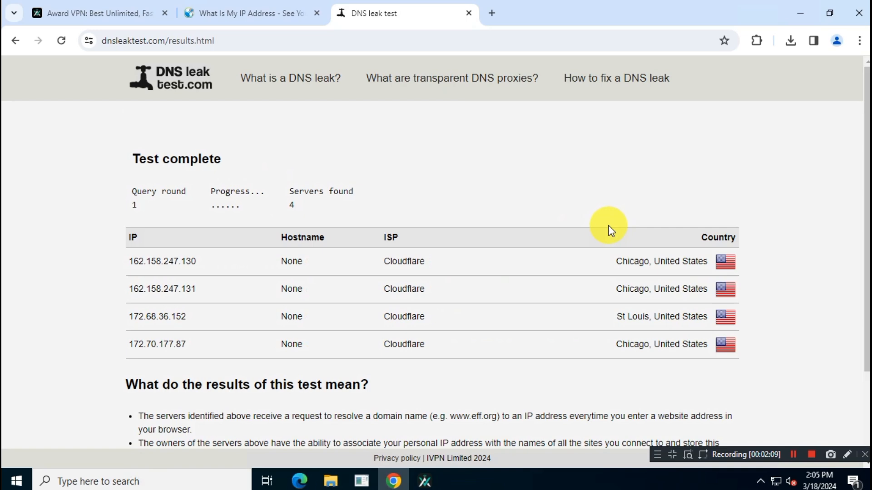
mouse_move(656, 261)
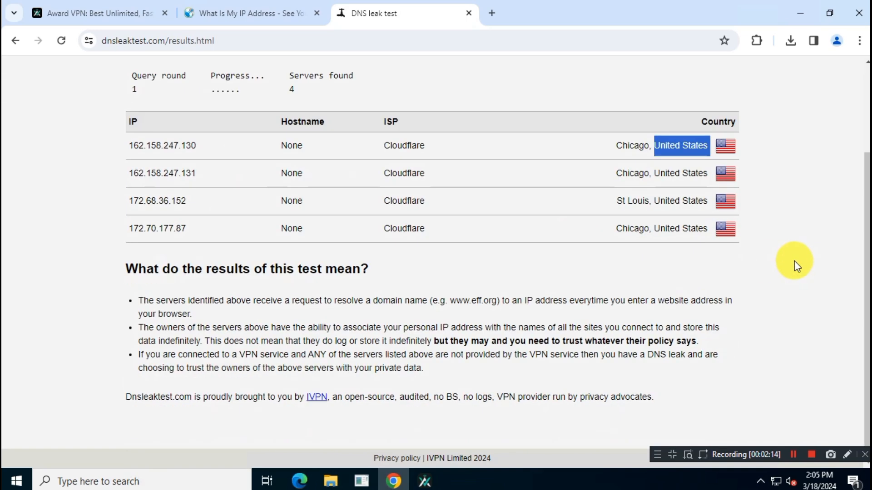
mouse_move(139, 354)
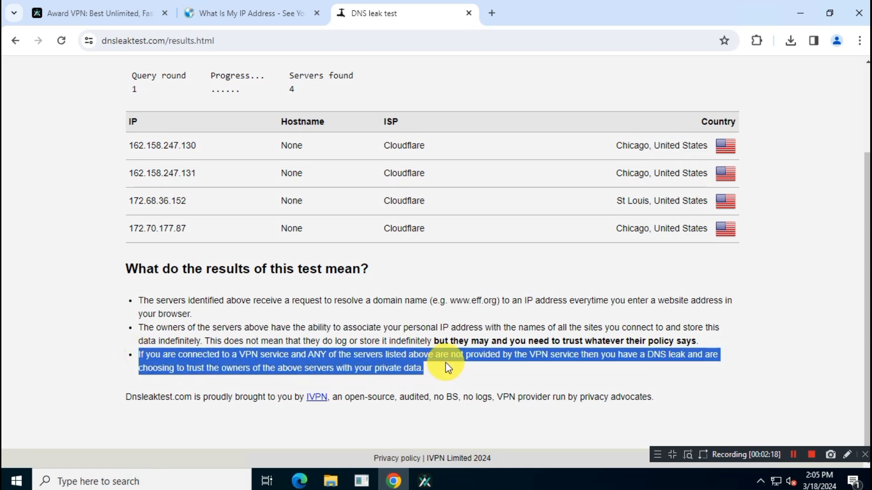
mouse_move(250, 383)
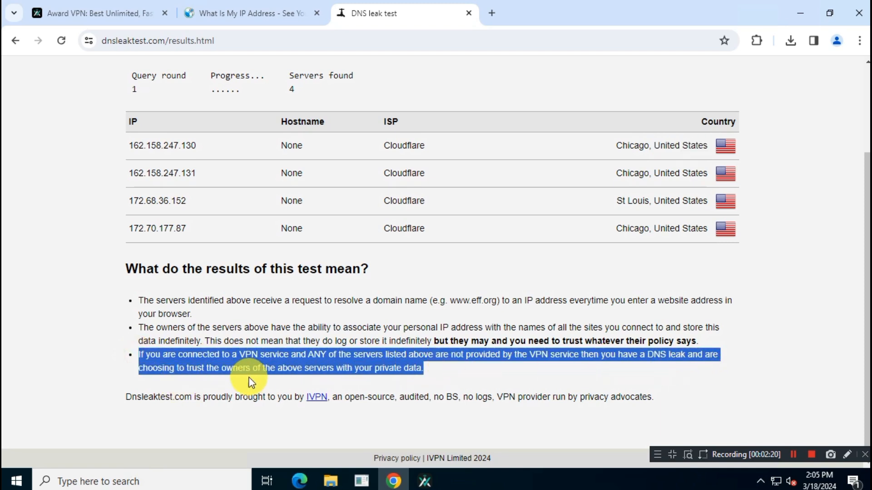